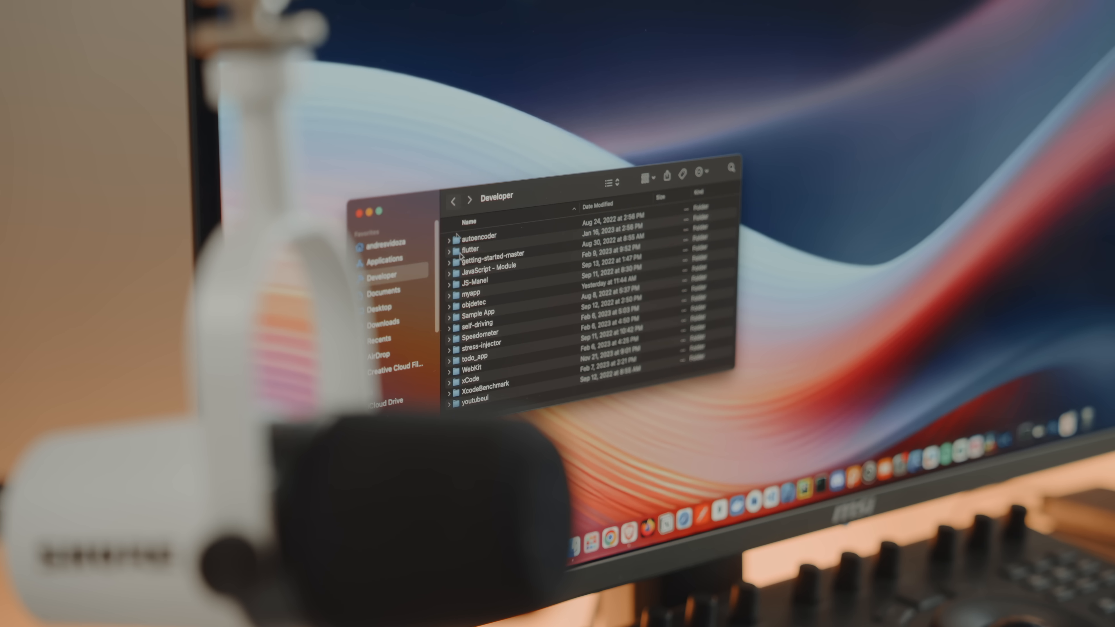
# Open a project folder in Finder's Developer directory, then view the objdetec-NE GitHub repository.
pyautogui.doubleClick(478, 325)
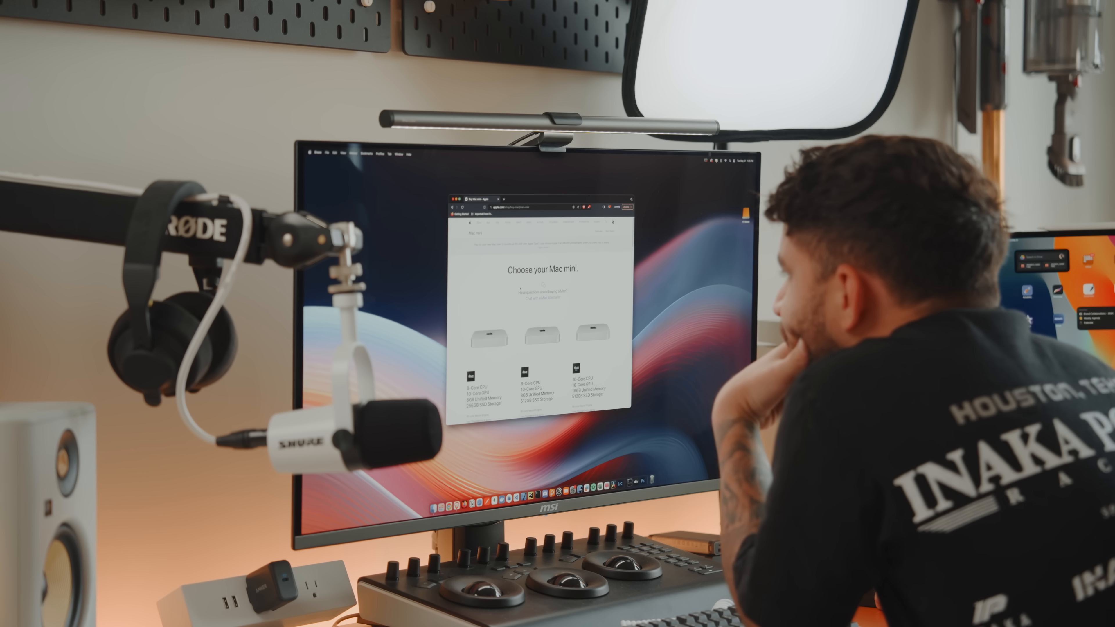
pyautogui.scroll(-3)
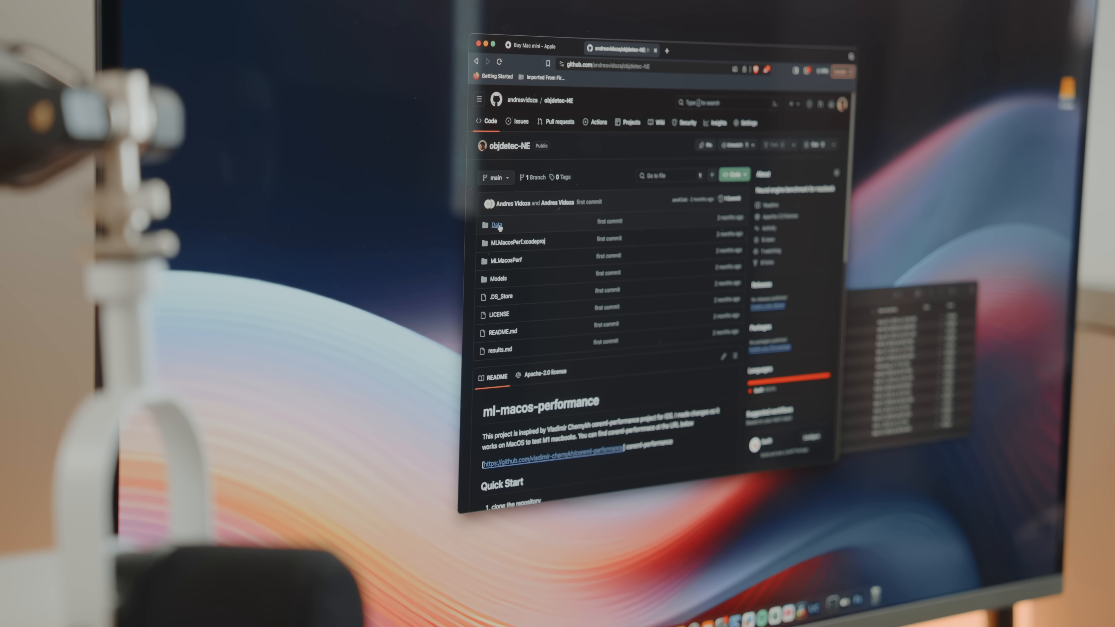
# Read through the ml-macos-performance README in the objdetec-NE repository.
pyautogui.scroll(-3)
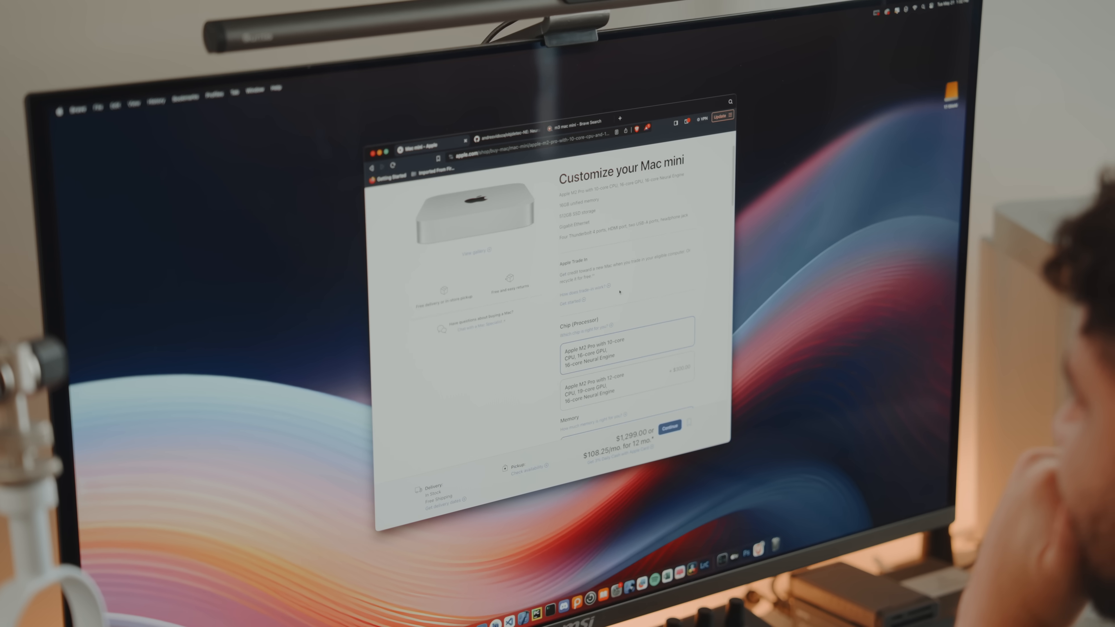
# Choose the Apple M2 Pro 12-core CPU chip, raising the Mac mini price to $1,599.00.
pyautogui.click(626, 380)
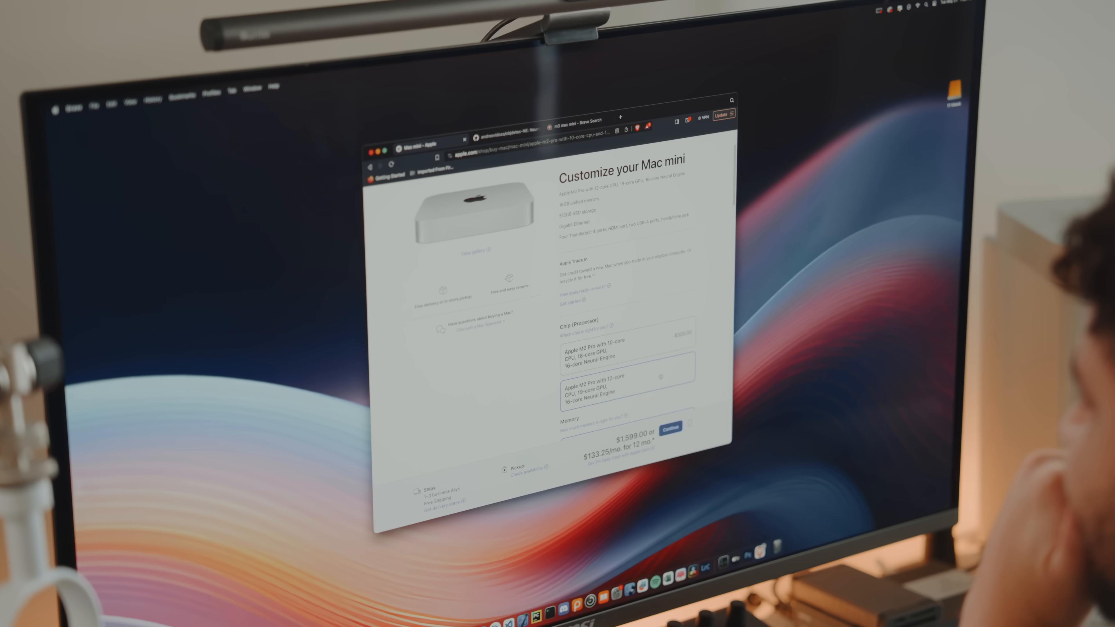
pyautogui.scroll(-3)
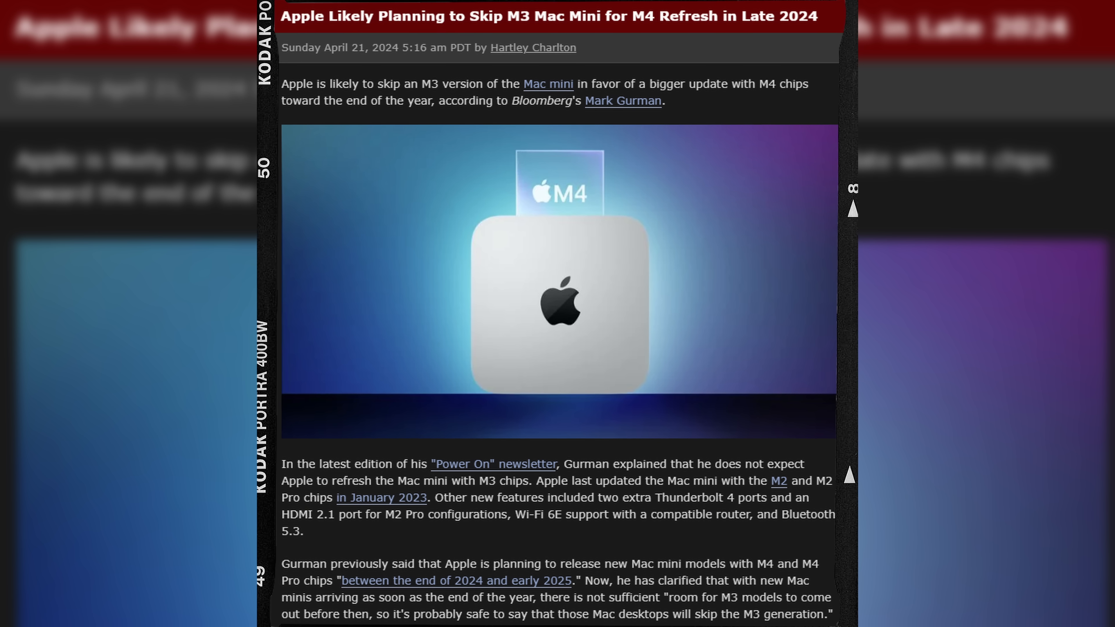
# Read the MacRumors M4 Mac mini refresh article down to its Top Rated Comments.
pyautogui.scroll(3)
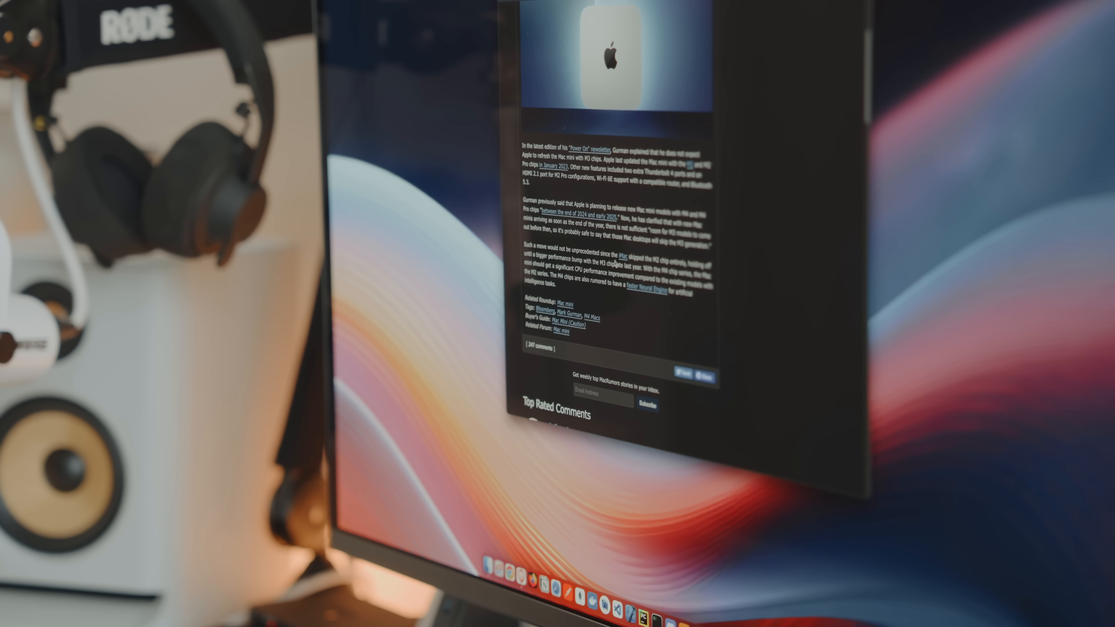
pyautogui.scroll(-3)
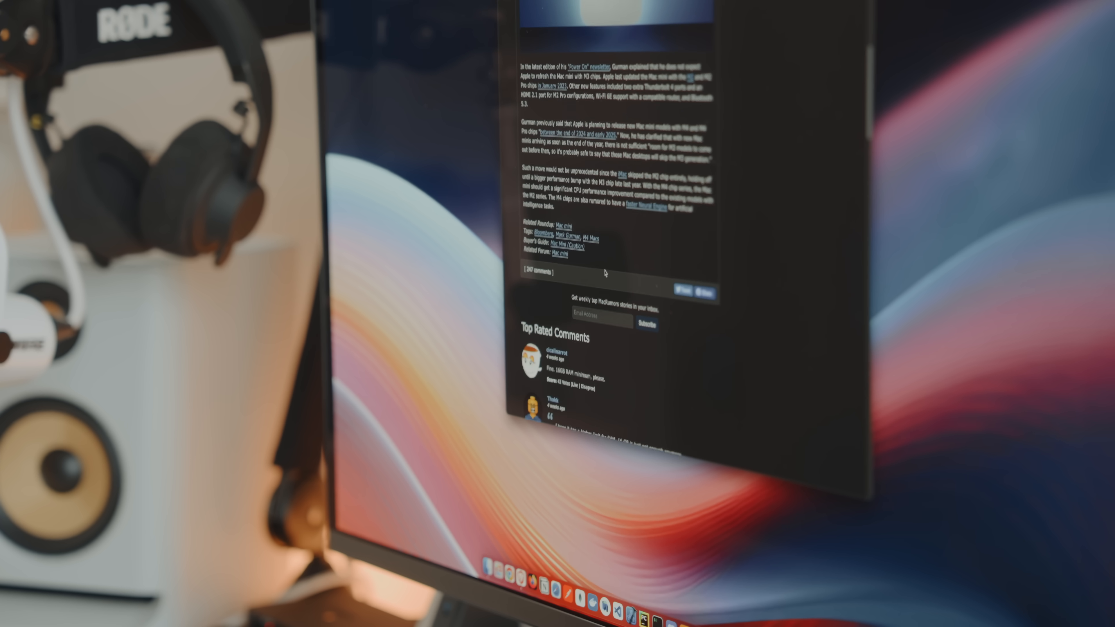
pyautogui.scroll(-3)
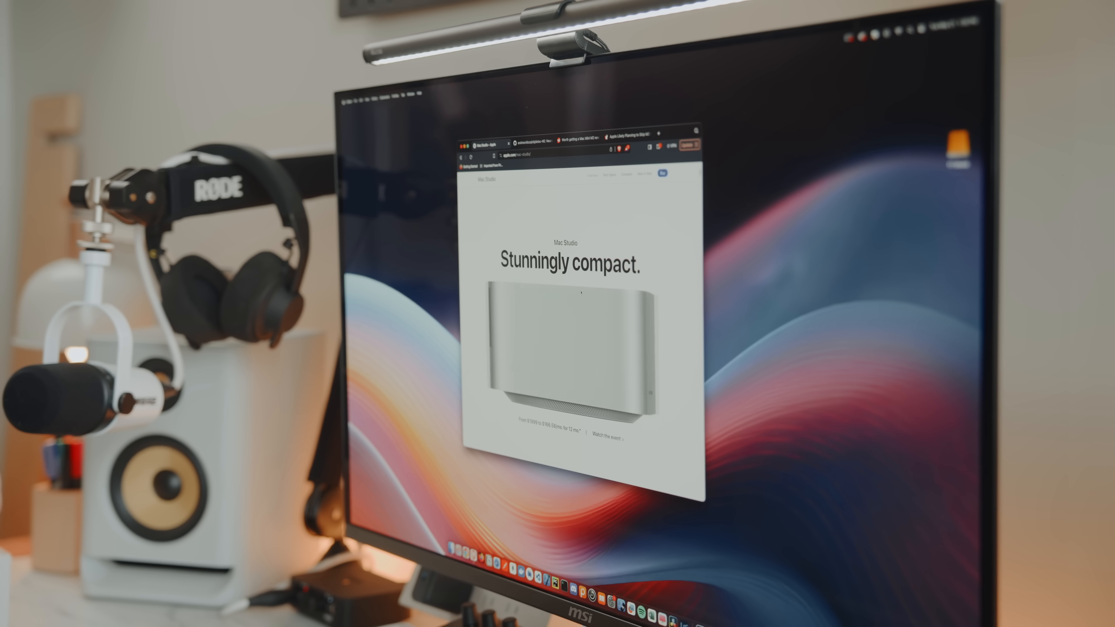
# Review the $5,799.00 Mac Studio build's 1TB SSD storage and pre-installed software options.
pyautogui.scroll(-3)
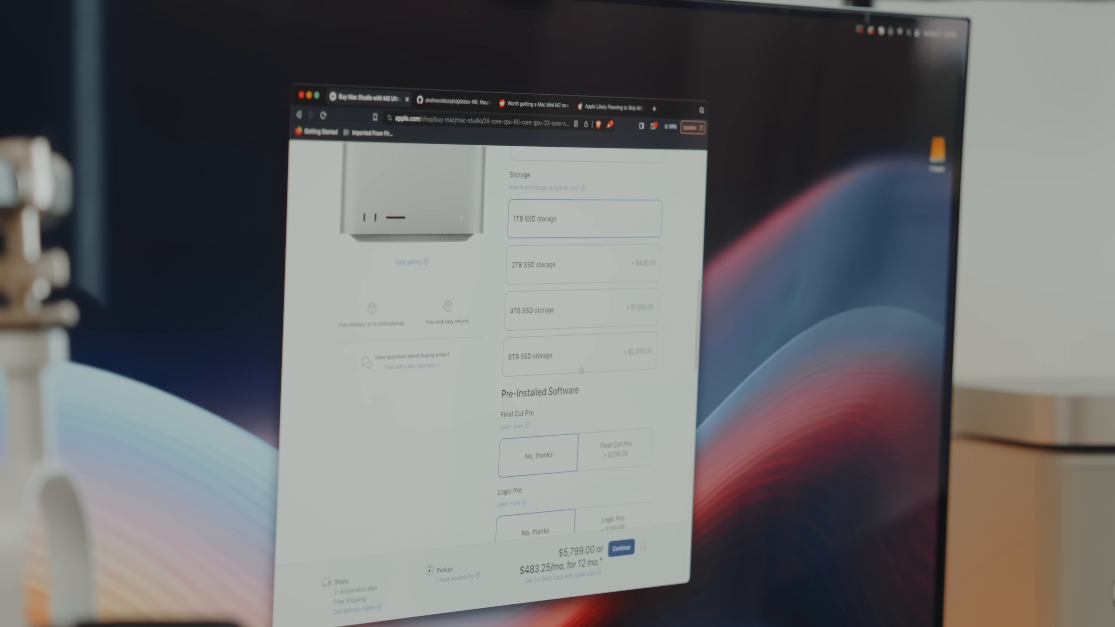
pyautogui.scroll(3)
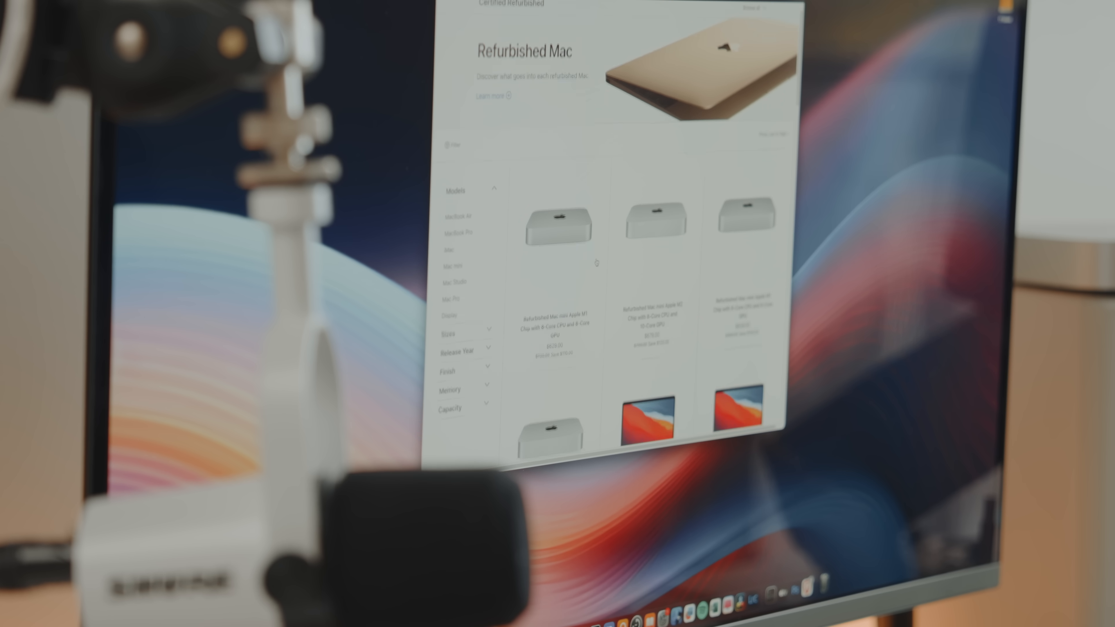
# Browse the refurbished Mac grid from Mac mini listings down to MacBook Air models.
pyautogui.scroll(-3)
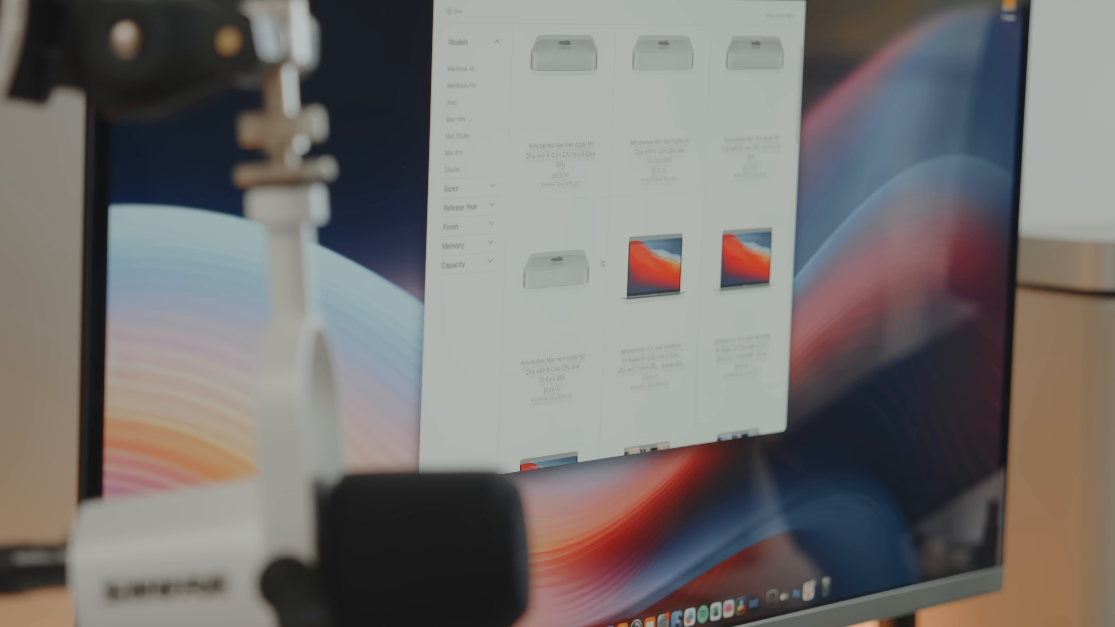
pyautogui.scroll(-3)
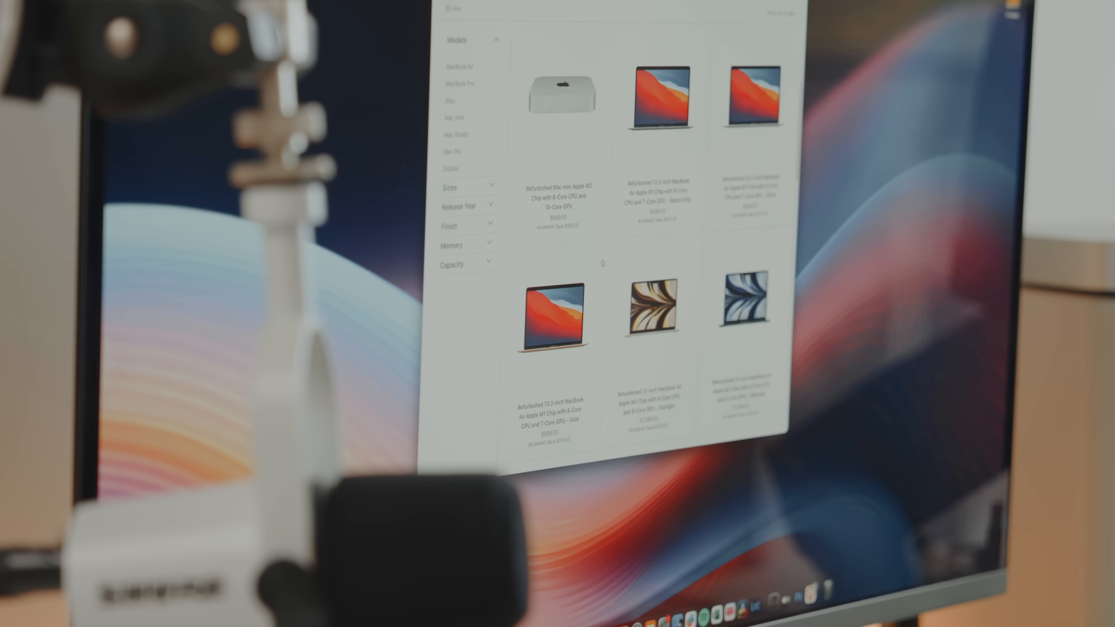